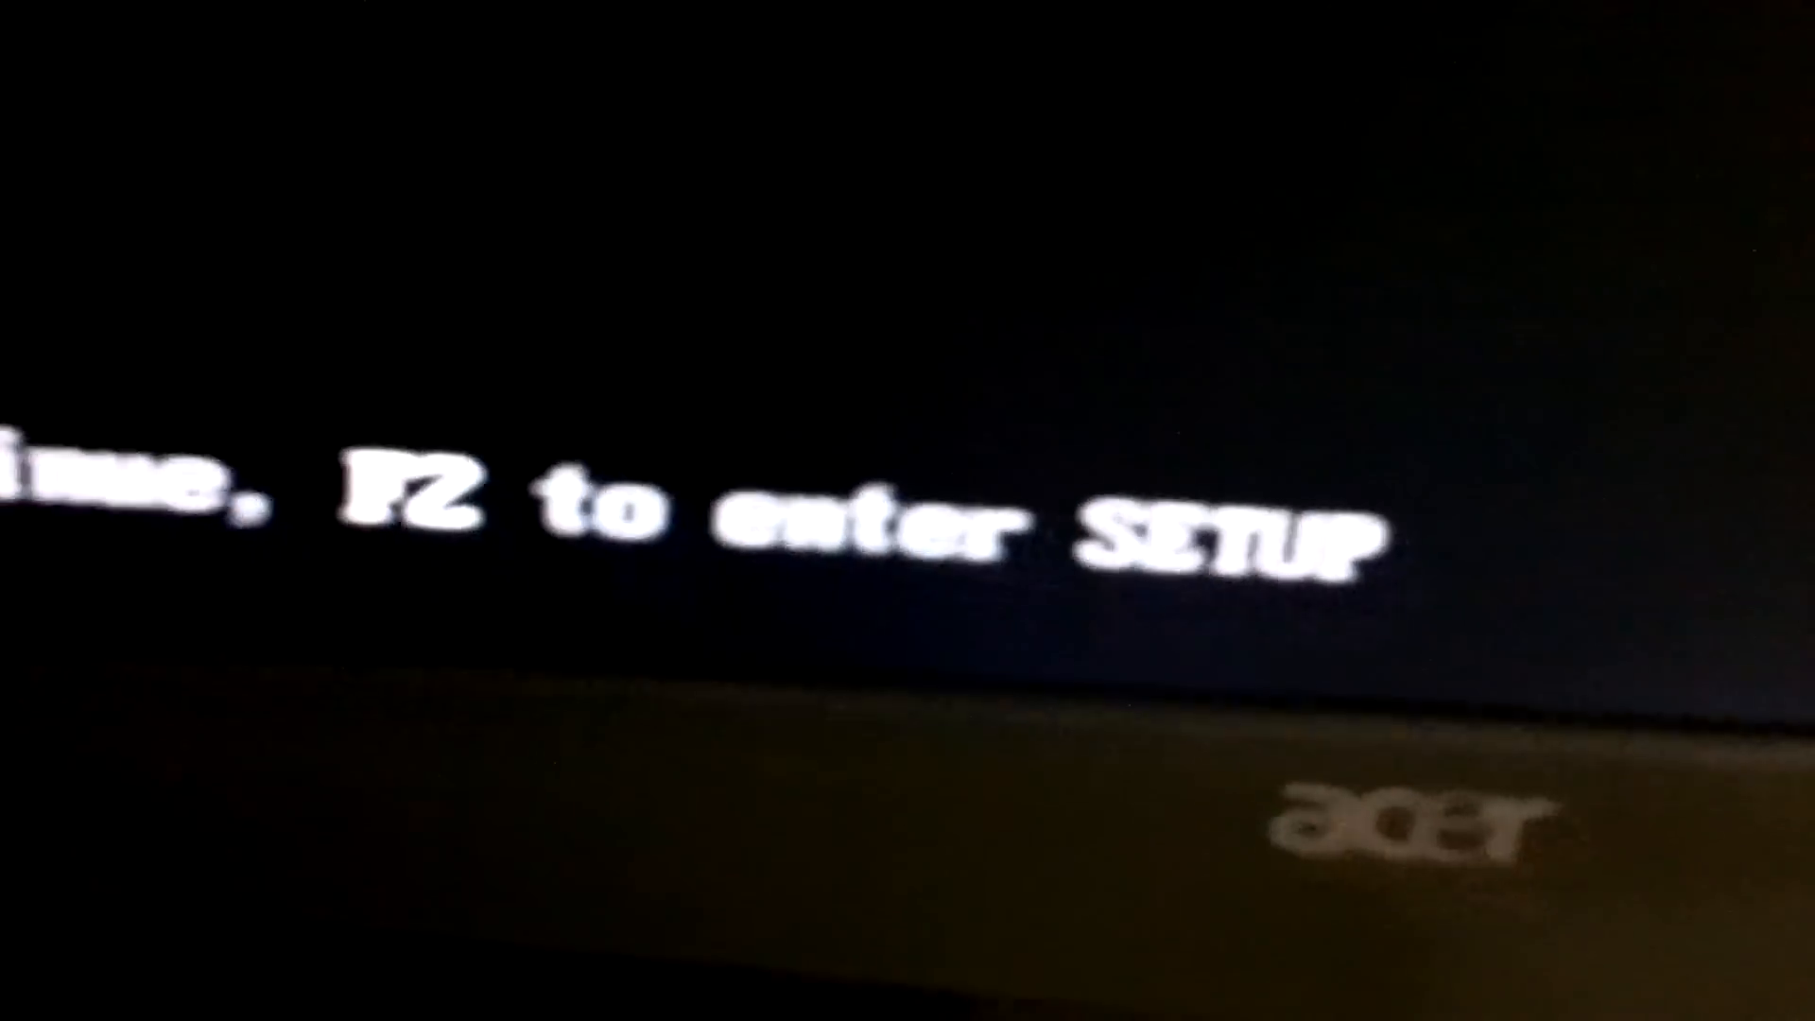
- Enter the BIOS Setup utility with F2 at the startup prompt
key("f2")
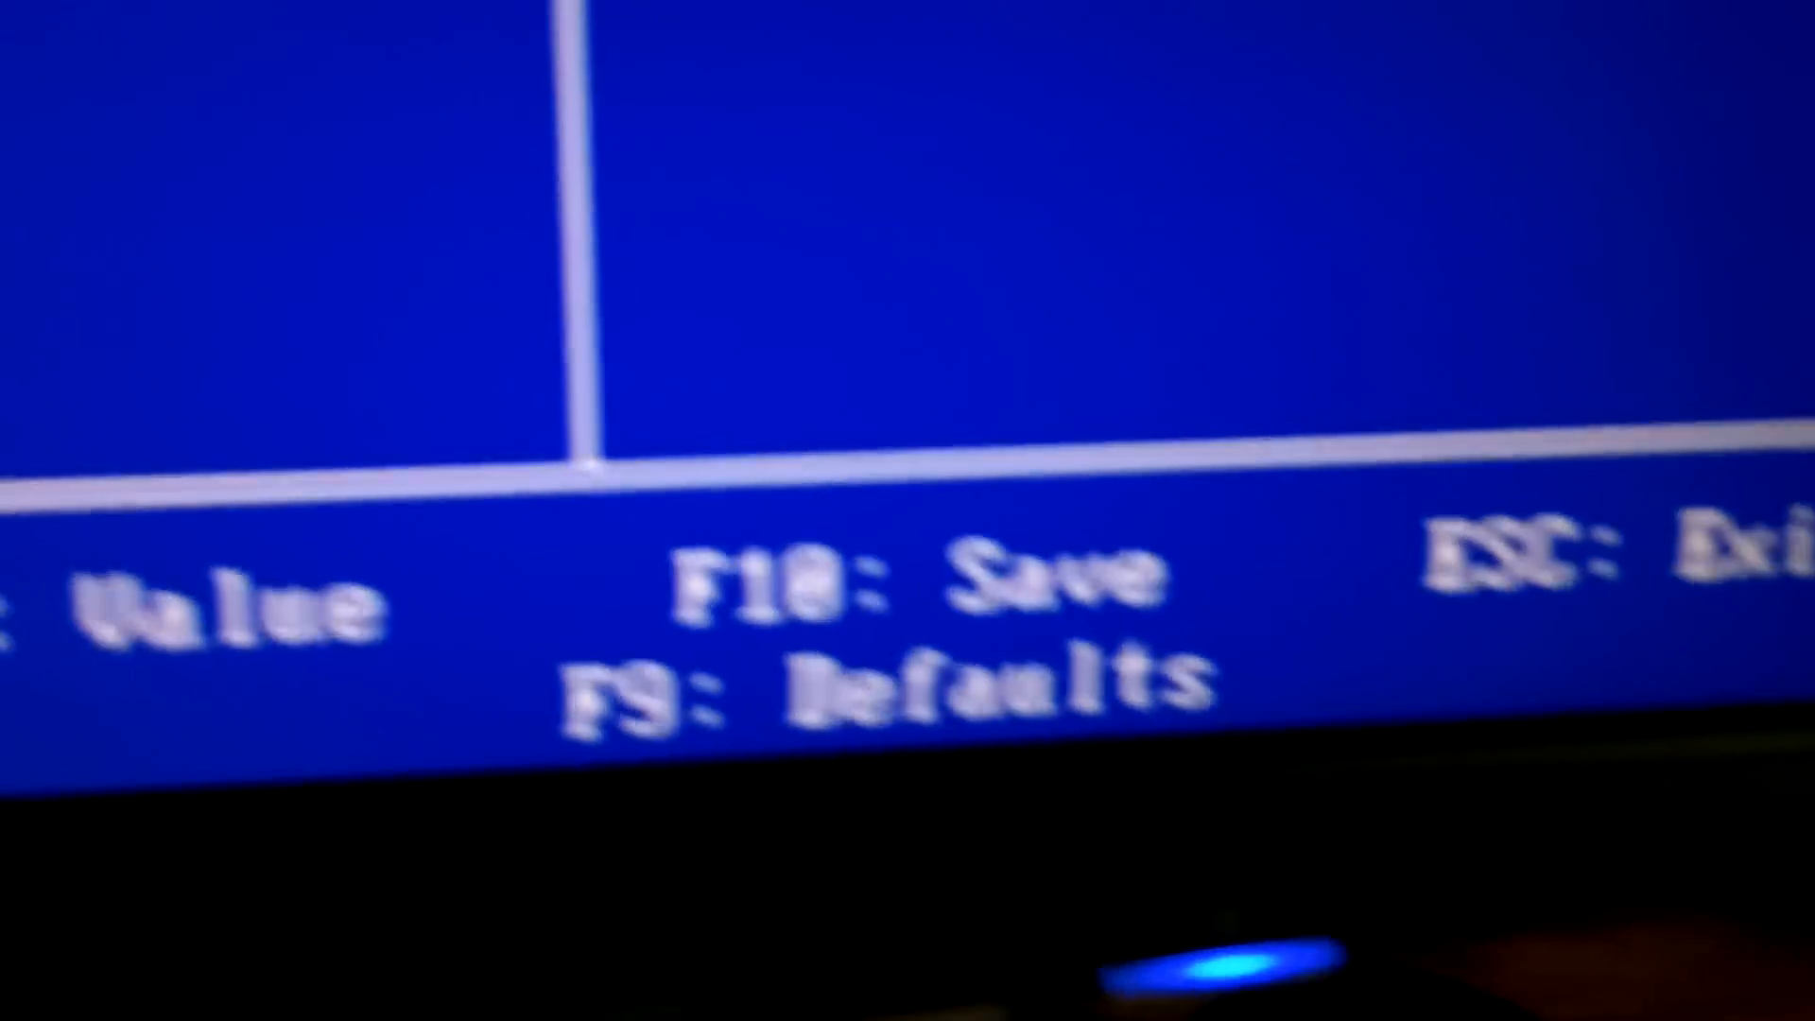
- Confirm SAVE to CMOS and EXIT with Y so the PC reboots to the Dell logo
key("f10")
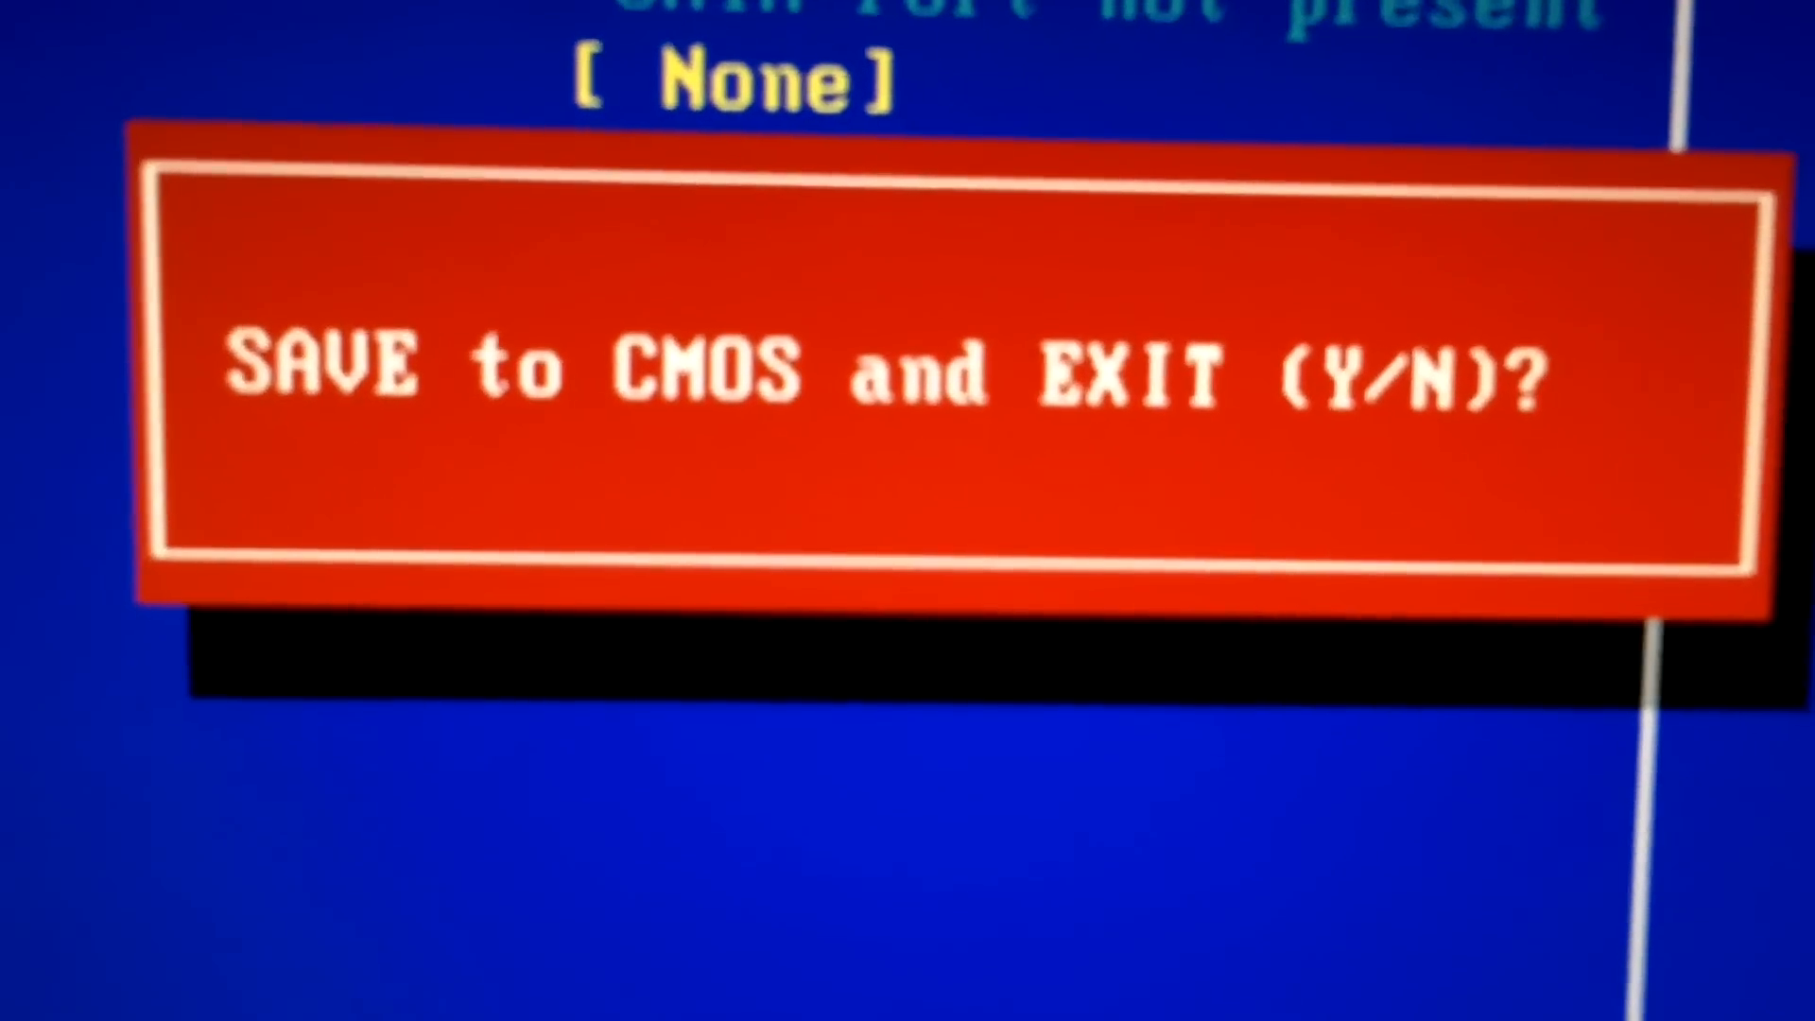
key("y")
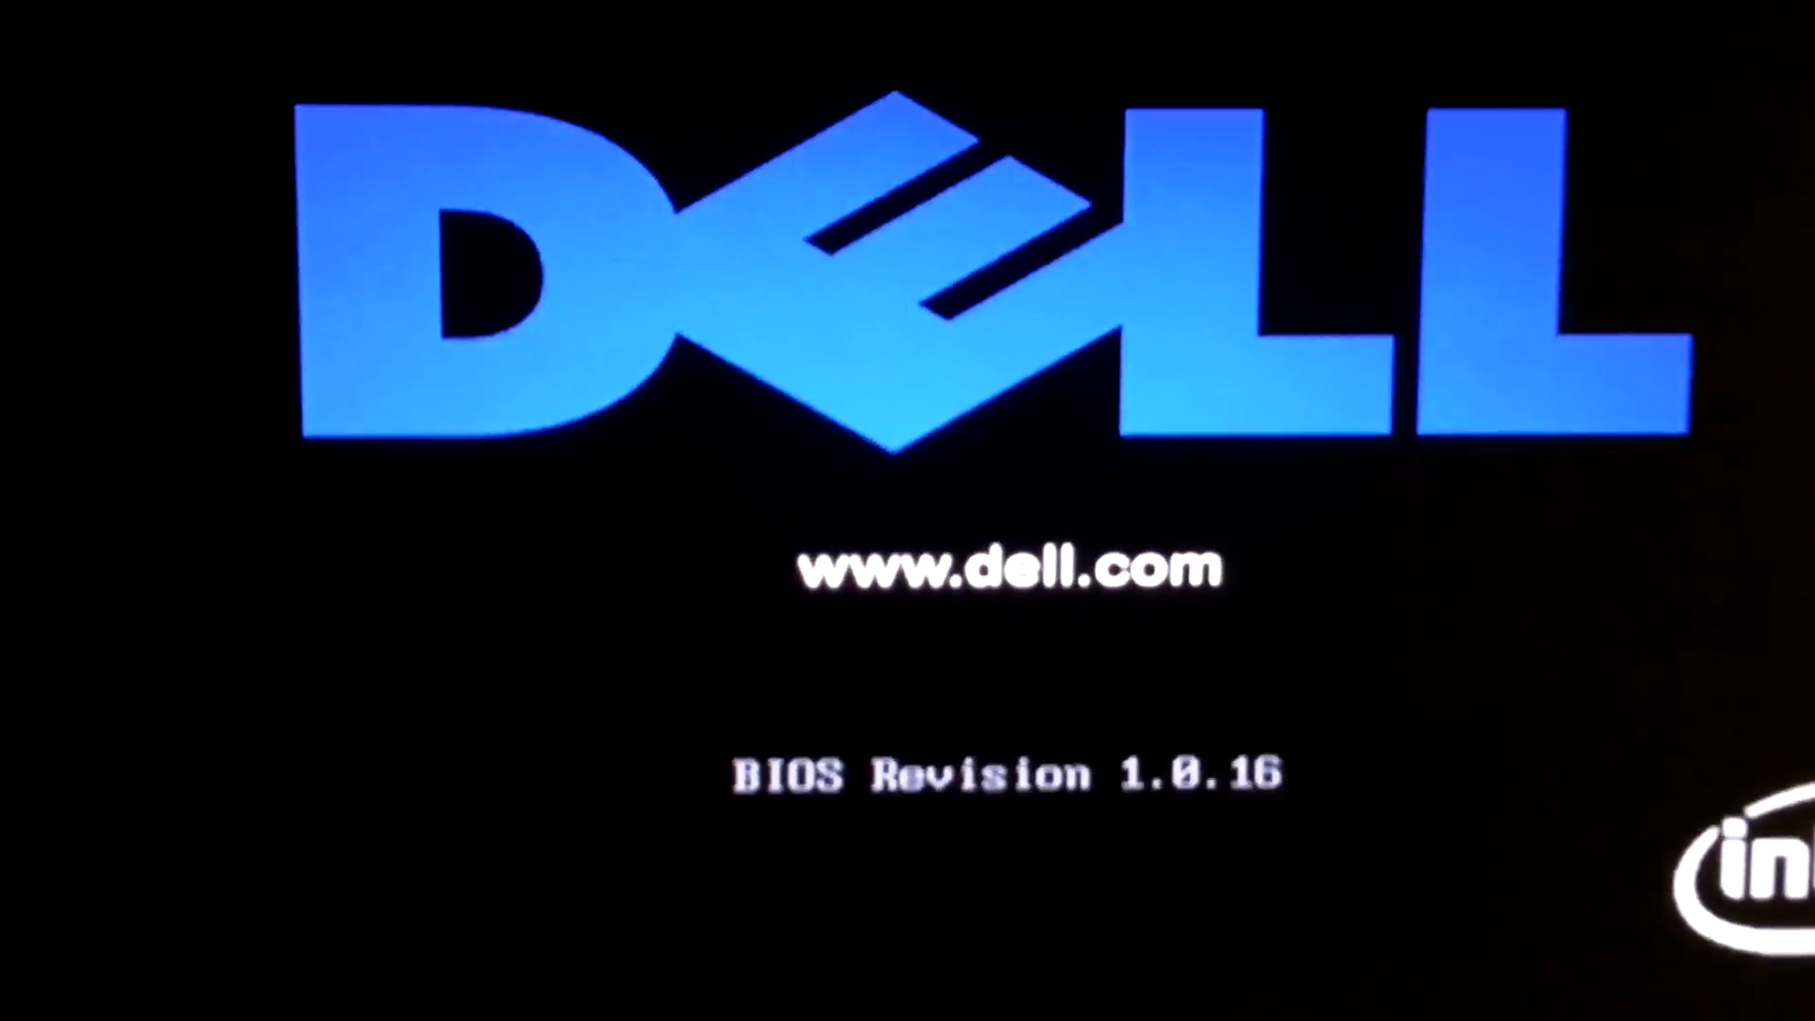